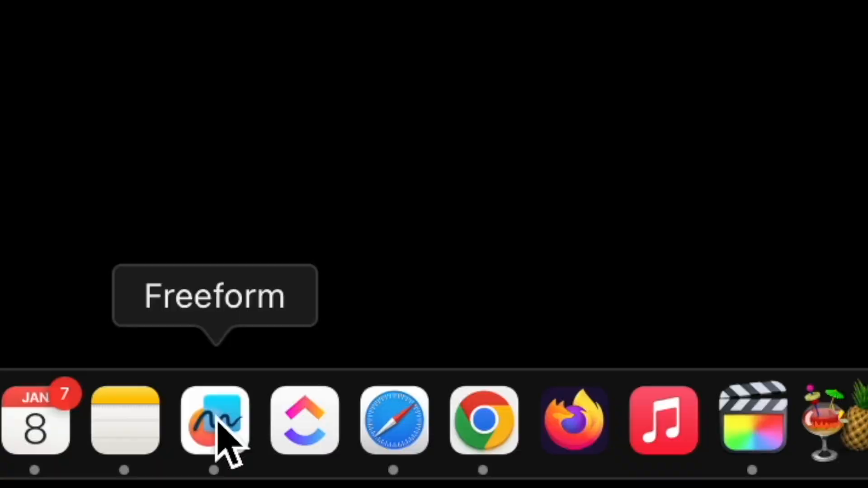
pyautogui.moveTo(393, 421)
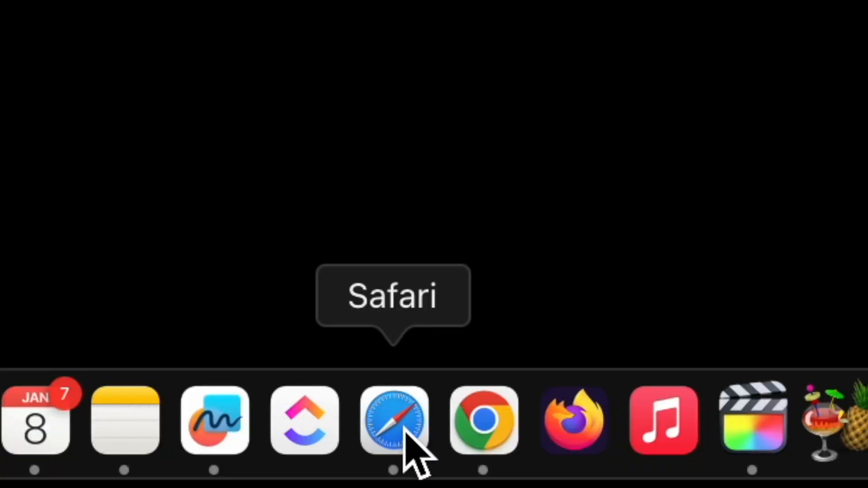
# Step: Download the Minecraft free trial installer for macOS from minecraft.net in Safari
pyautogui.click(394, 420)
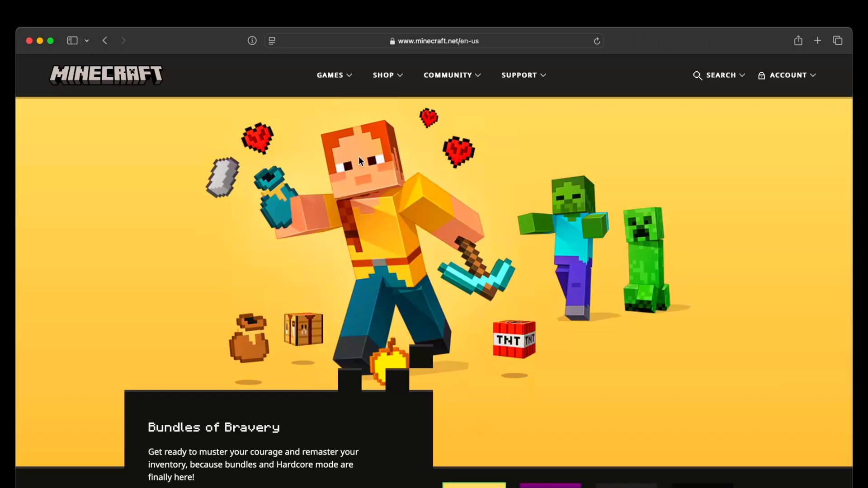
pyautogui.click(383, 75)
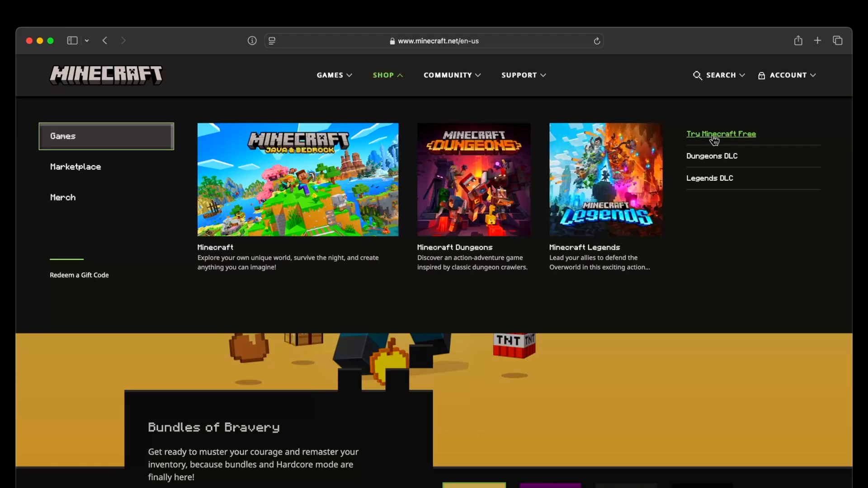
pyautogui.click(720, 134)
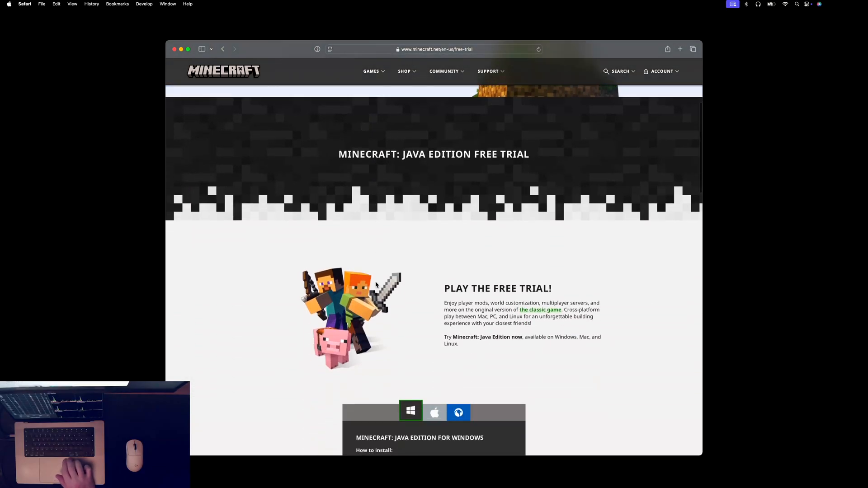
pyautogui.click(435, 201)
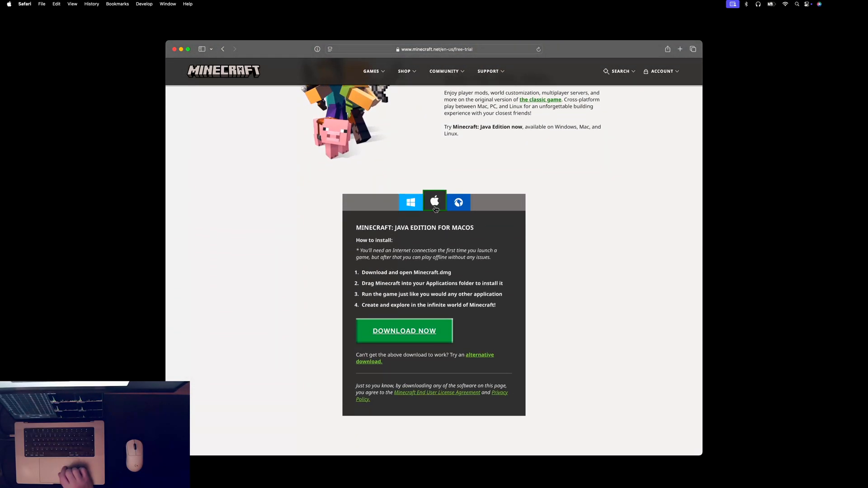
pyautogui.click(656, 49)
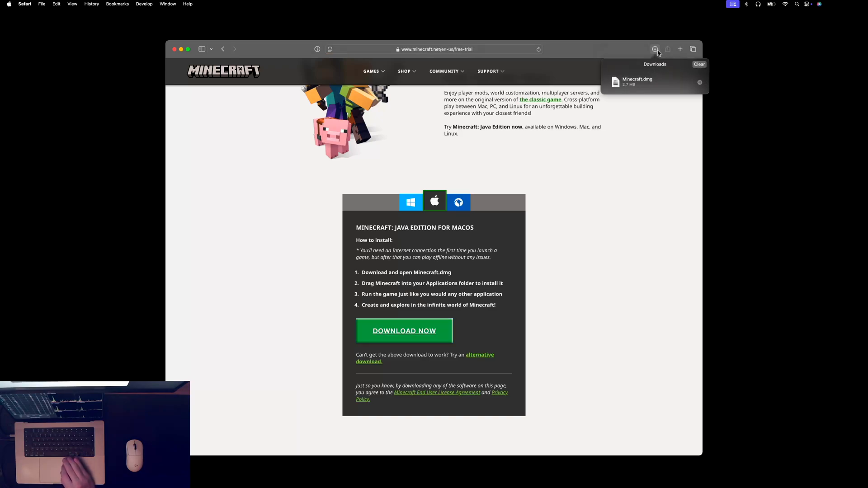
pyautogui.moveTo(644, 83)
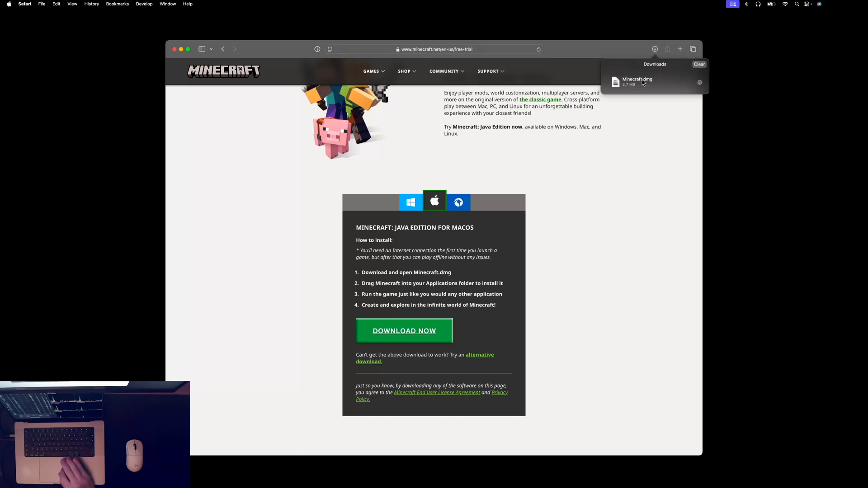
# Step: Open the downloaded Minecraft.dmg from Safari's downloads list
pyautogui.click(656, 49)
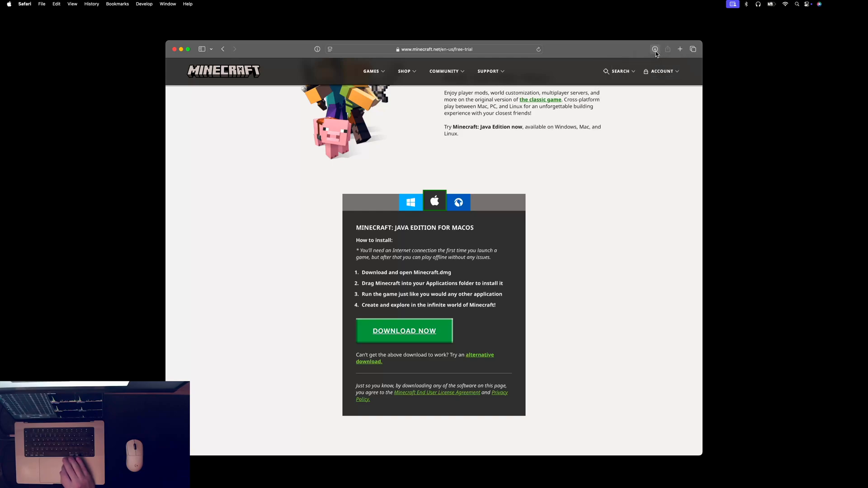
pyautogui.click(656, 49)
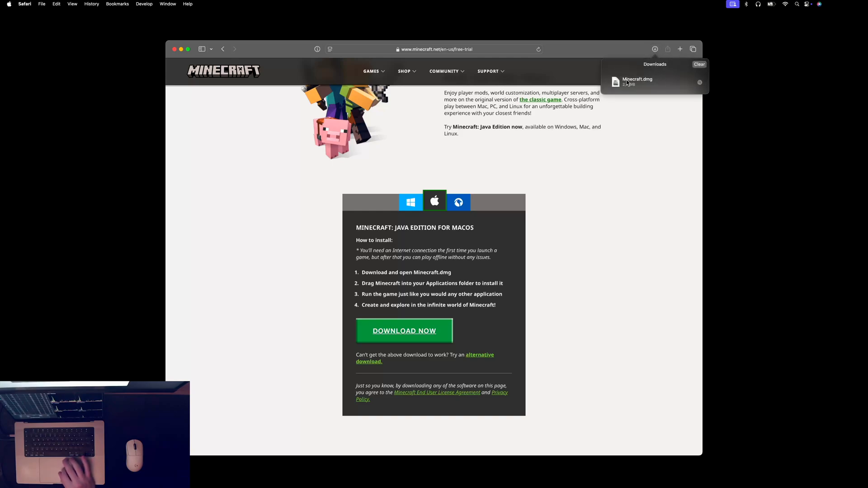
pyautogui.doubleClick(636, 80)
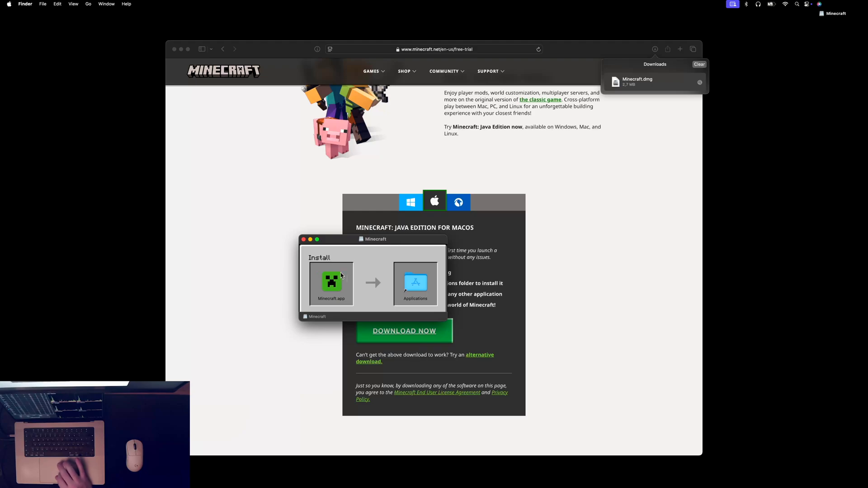
# Step: Launch Minecraft.app from Applications, approving the downloaded-from-internet warning
pyautogui.click(331, 283)
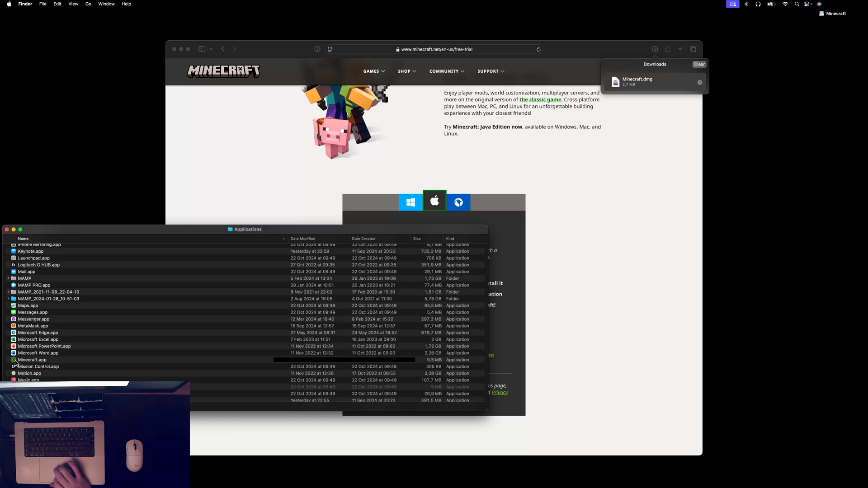
pyautogui.doubleClick(32, 360)
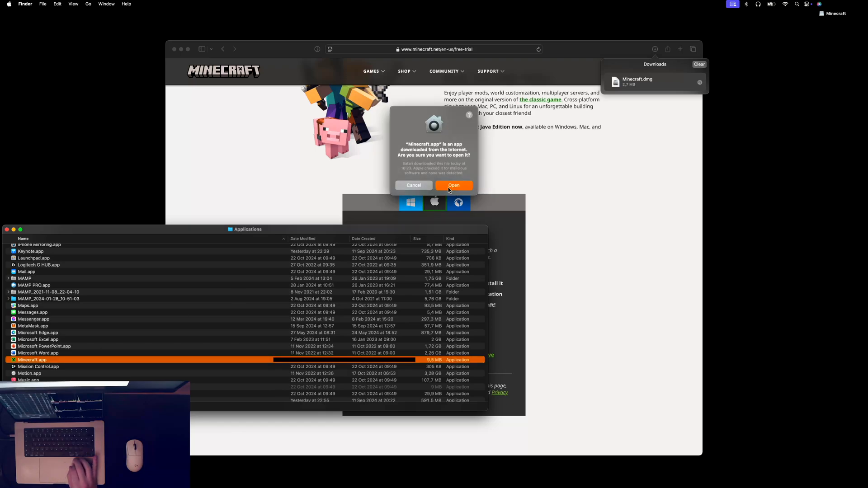
pyautogui.click(454, 185)
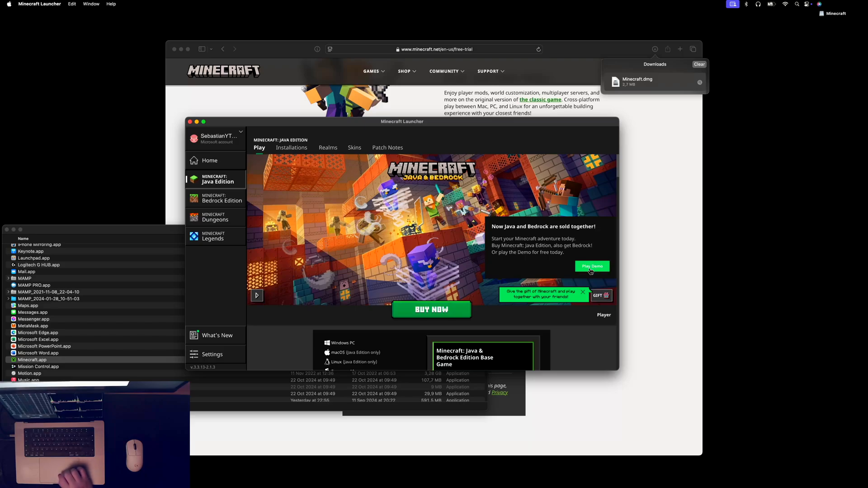
# Step: Try the free demo, then view details of the Java & Bedrock Edition
pyautogui.click(592, 267)
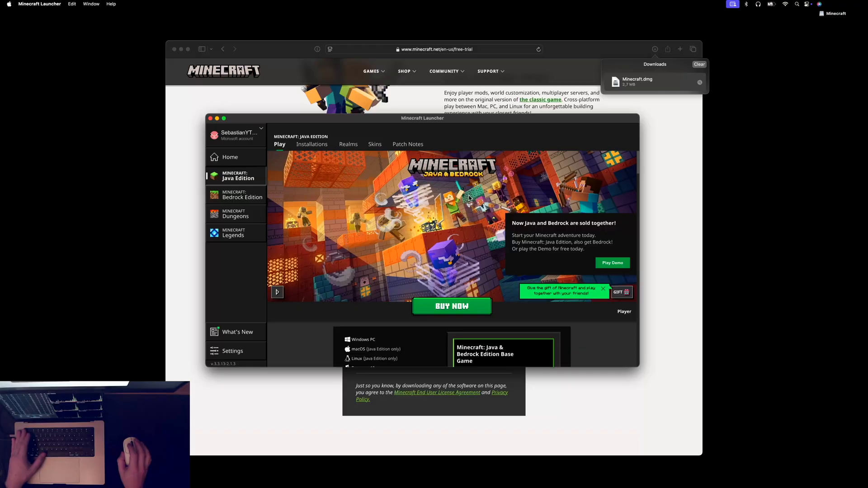
pyautogui.scroll(-3)
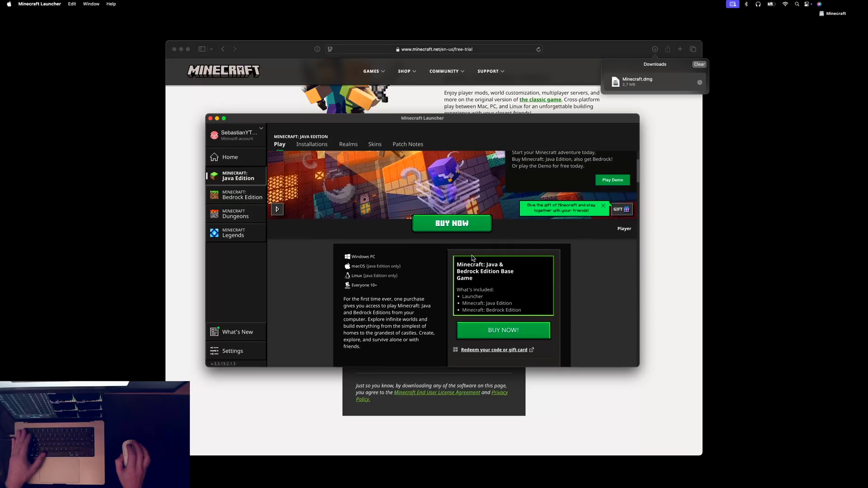
pyautogui.moveTo(484, 335)
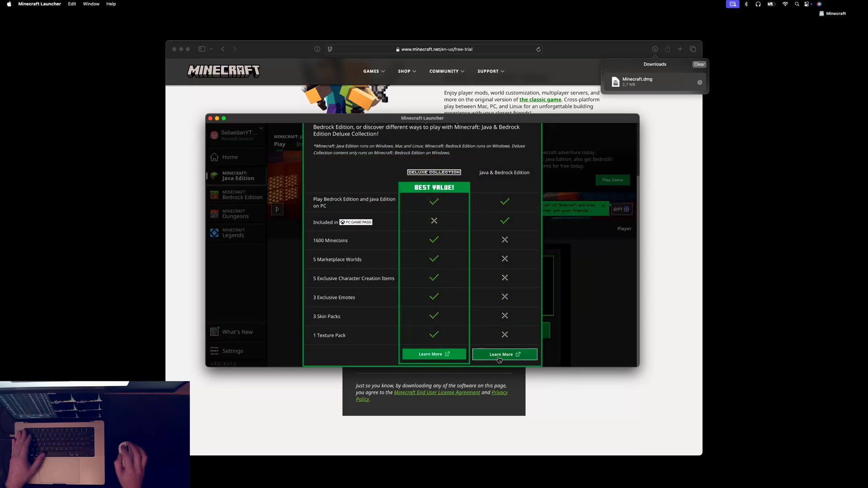
pyautogui.click(504, 355)
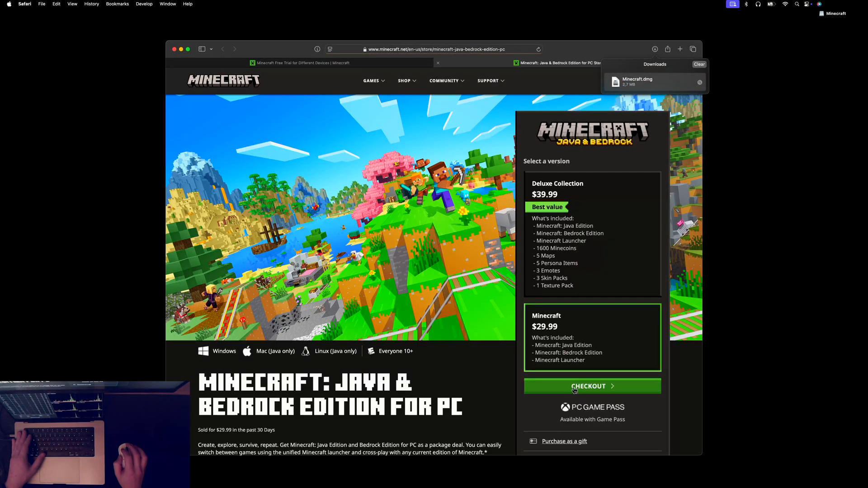
# Step: Check out the $29.99 Minecraft Java & Bedrock Edition on the store page
pyautogui.click(592, 385)
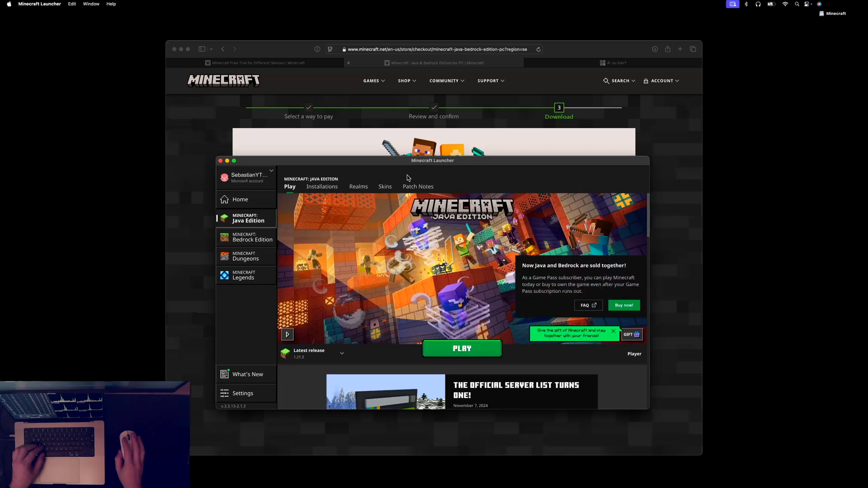
# Step: Launch Java Edition and create a new Hard-difficulty singleplayer world
pyautogui.click(462, 349)
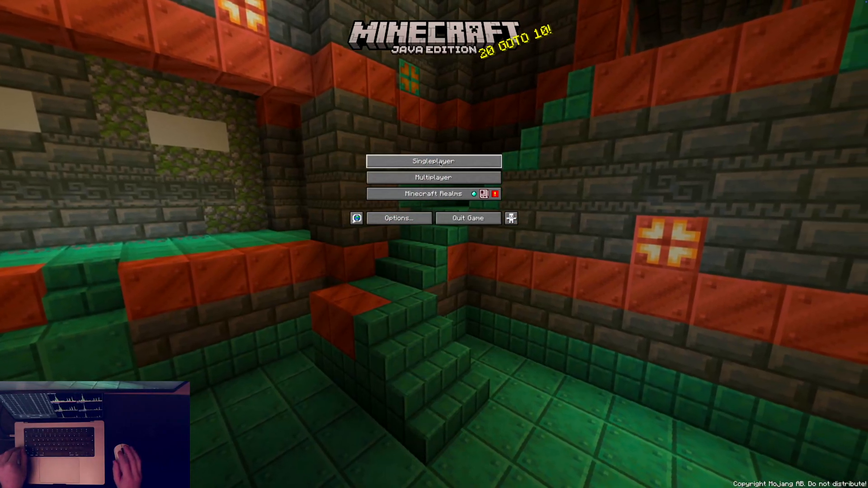
pyautogui.click(433, 161)
pyautogui.write('iSebbeYT adventure on Mac')
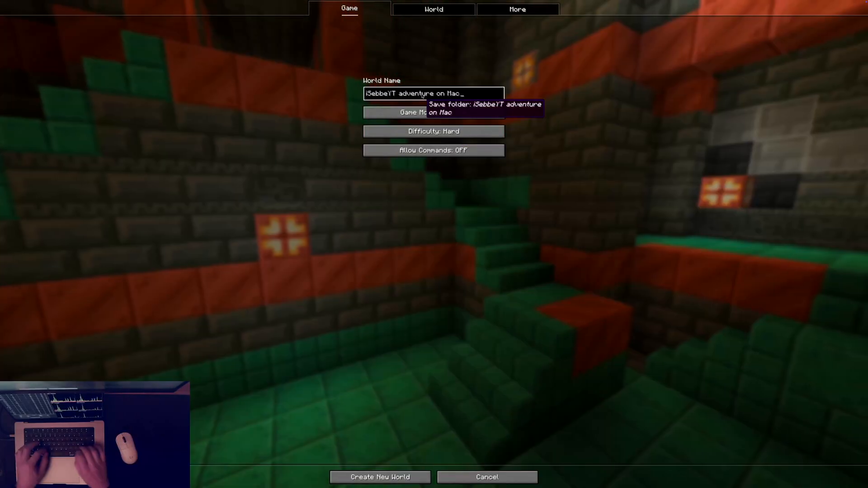
pyautogui.click(380, 476)
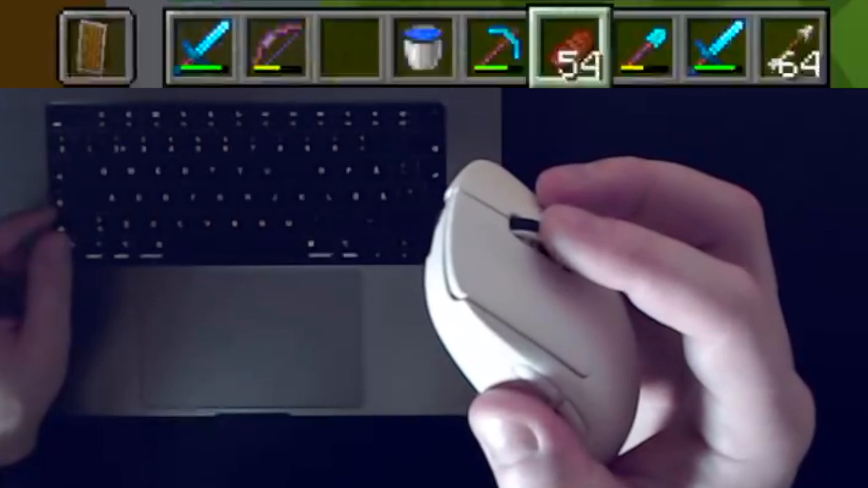
# Step: Turn Discrete Scrolling ON under Options > Controls > Mouse Settings
pyautogui.scroll(-3)
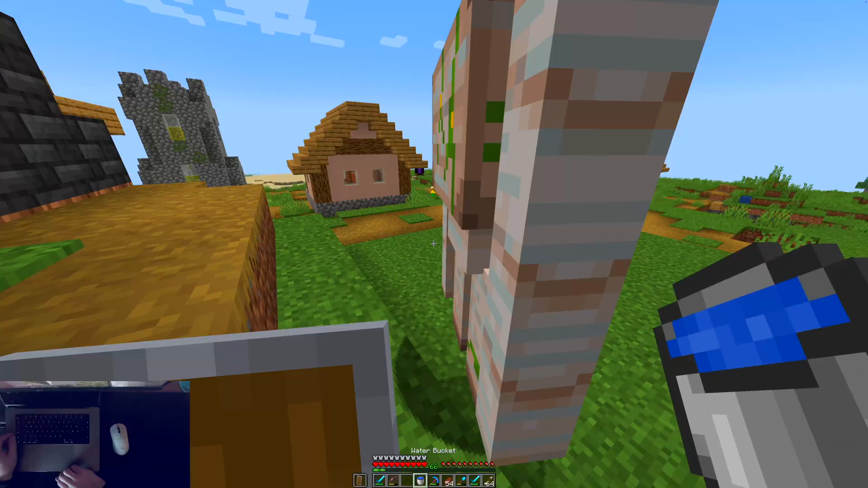
pyautogui.press('Escape')
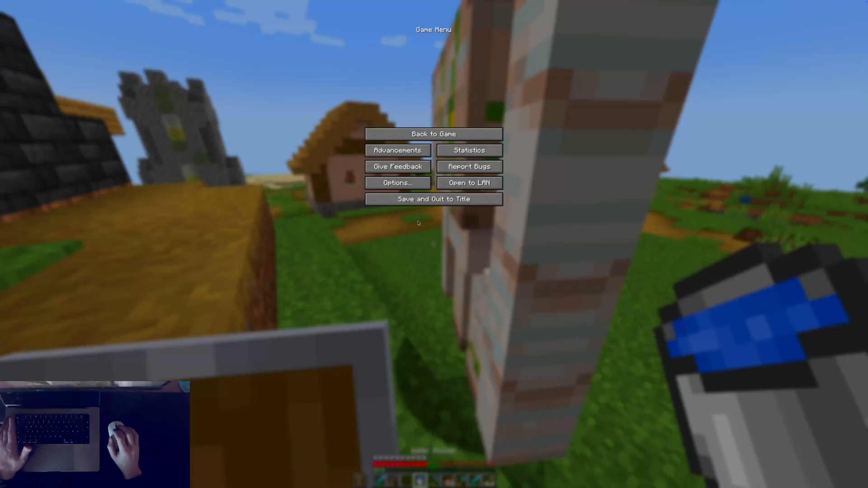
pyautogui.click(397, 183)
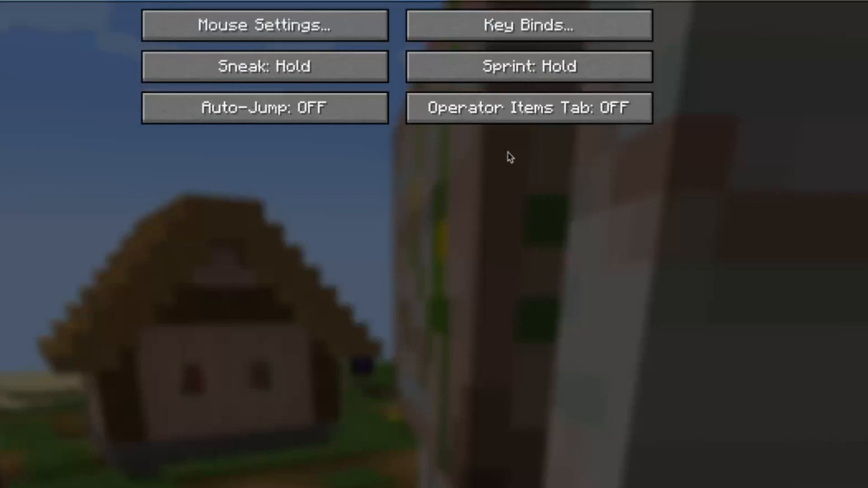
pyautogui.click(265, 25)
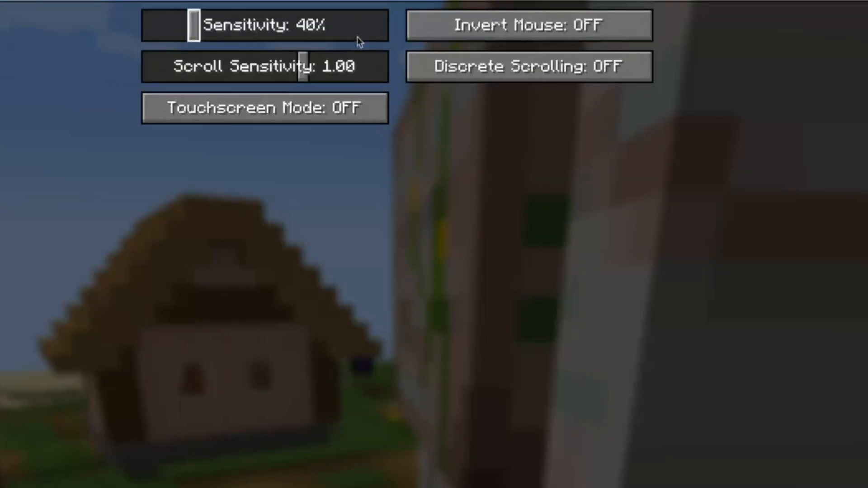
pyautogui.click(529, 66)
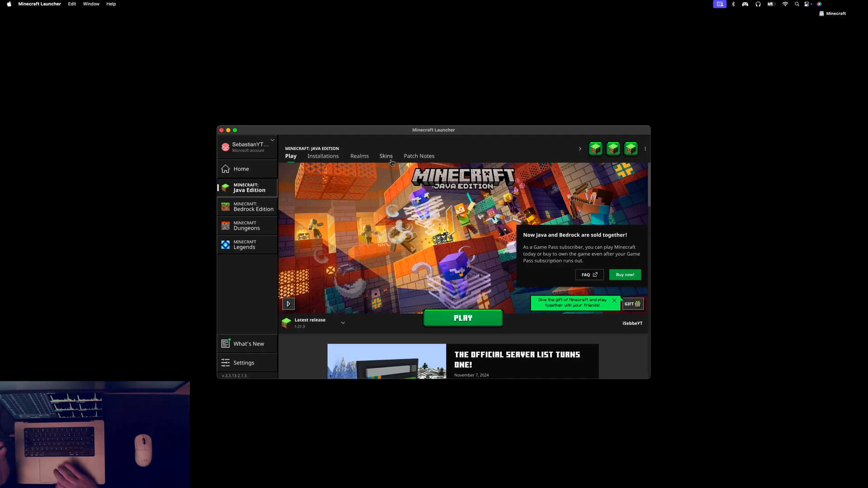
# Step: Start a new skin in the Skins tab and name it 'iSebbeY'
pyautogui.click(385, 156)
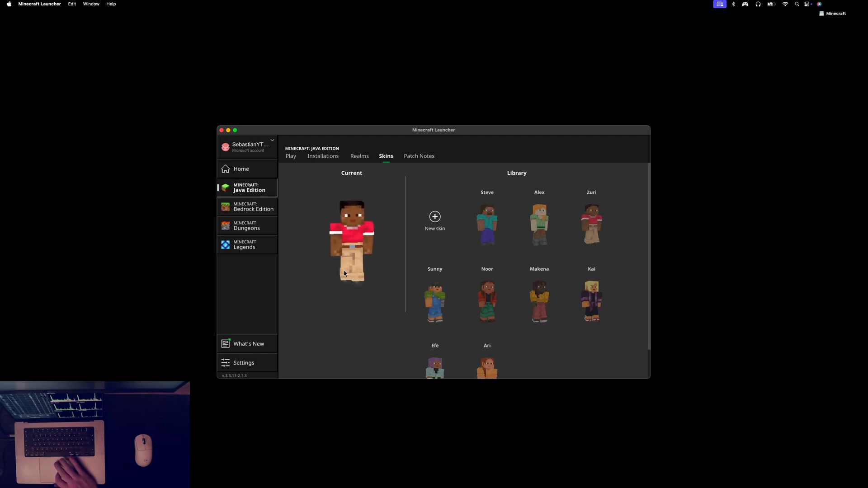
pyautogui.click(487, 225)
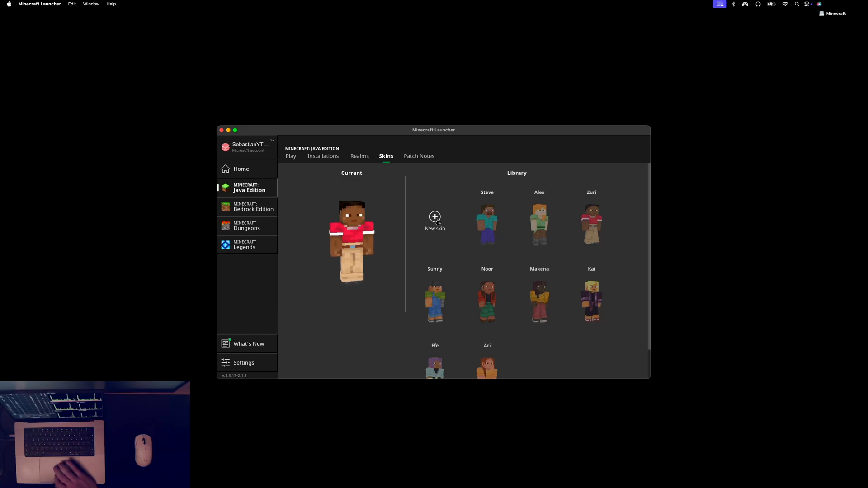
pyautogui.click(435, 217)
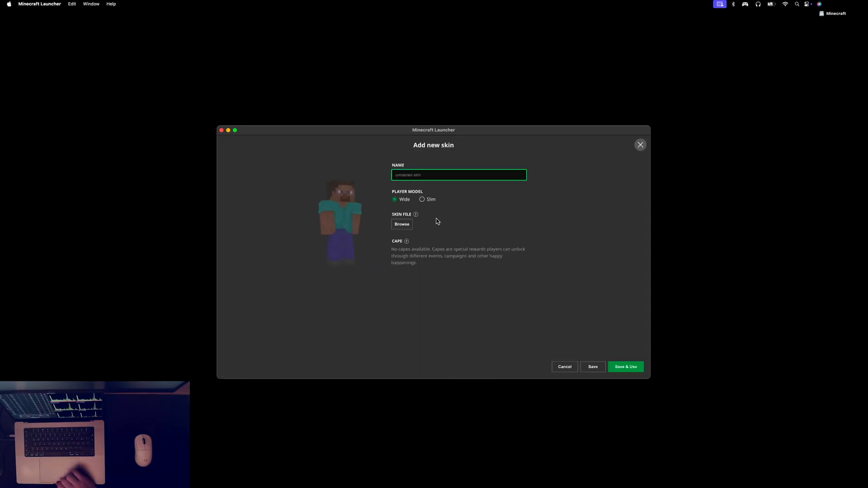
pyautogui.write('iSebbeY')
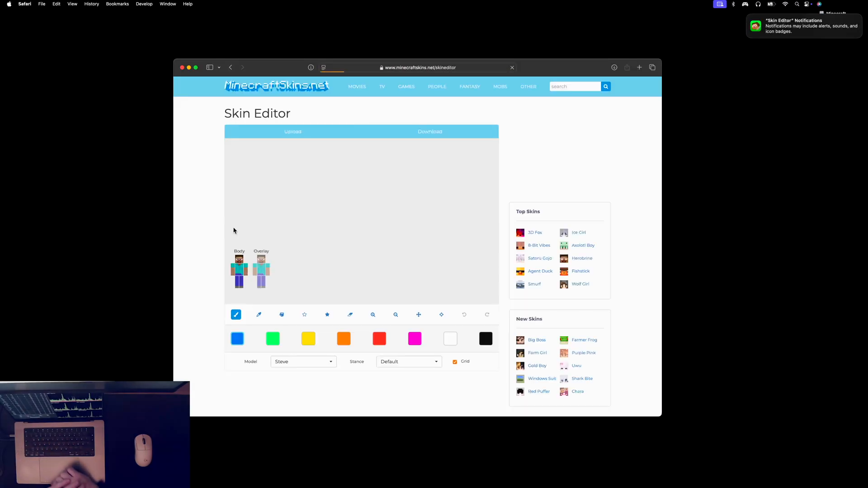
# Step: Load the Agent Duck skin into the online Skin Editor and download it
pyautogui.click(540, 271)
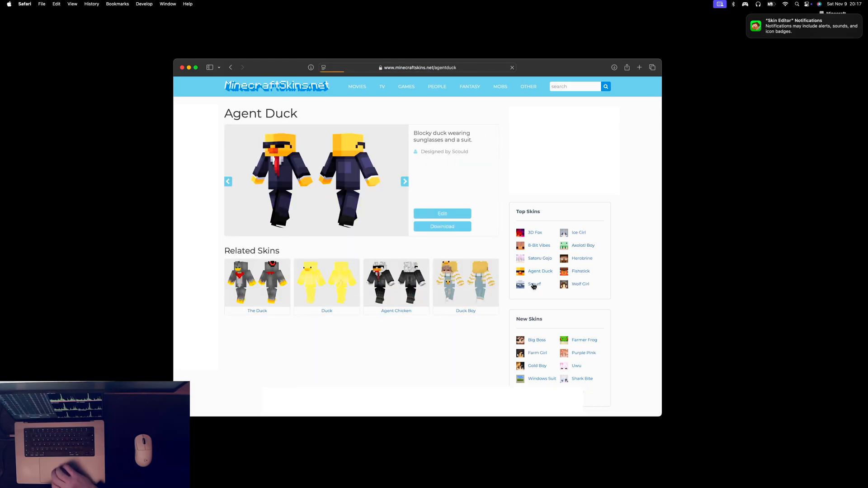
pyautogui.click(442, 214)
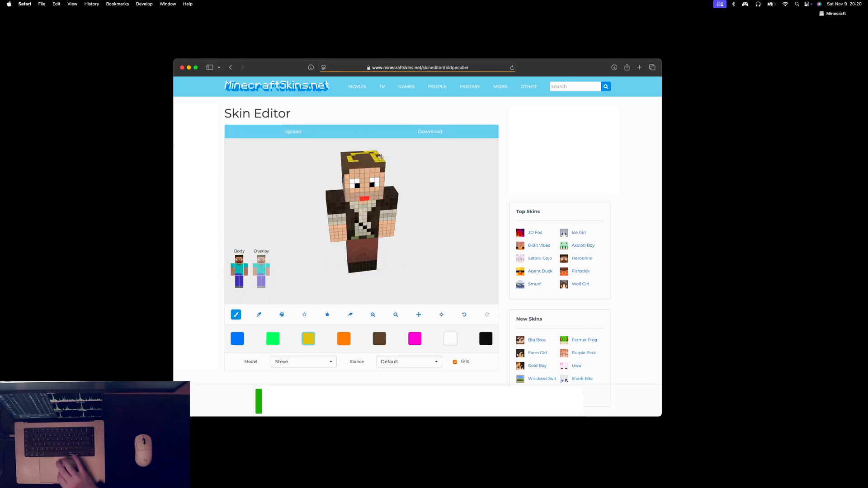
pyautogui.click(430, 131)
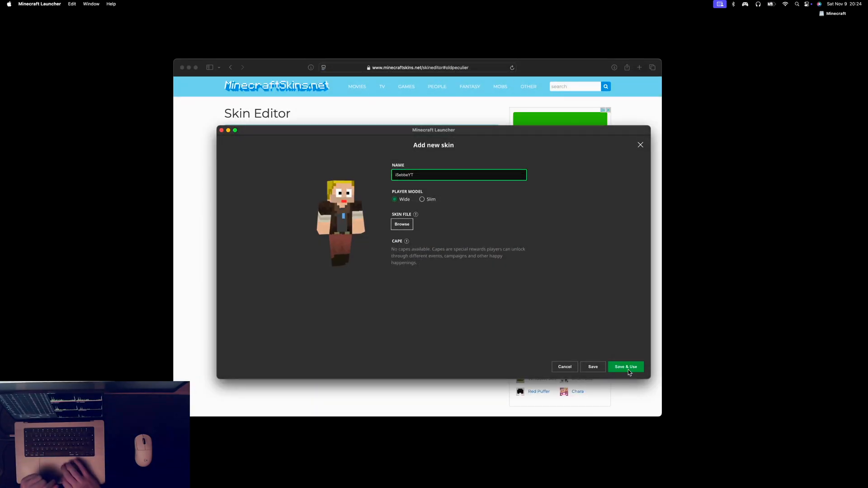
# Step: Save & Use the iSebbeYT skin, then check it on the player via the inventory
pyautogui.click(626, 366)
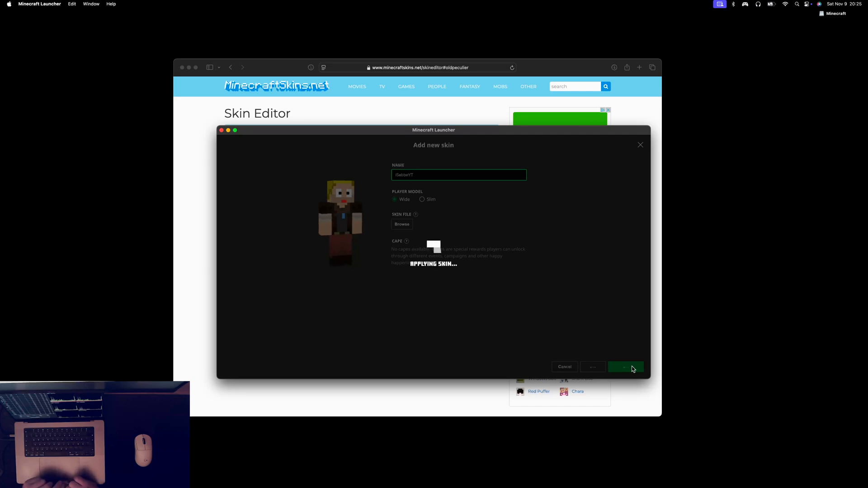
pyautogui.click(625, 368)
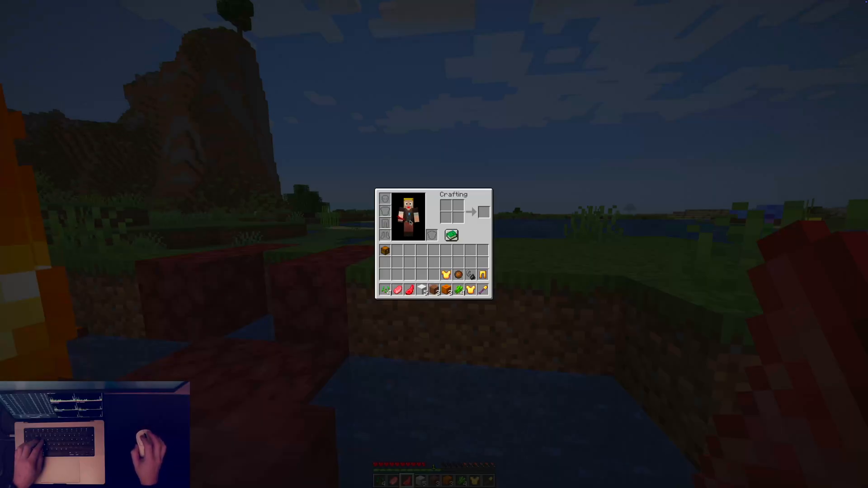
pyautogui.press('e')
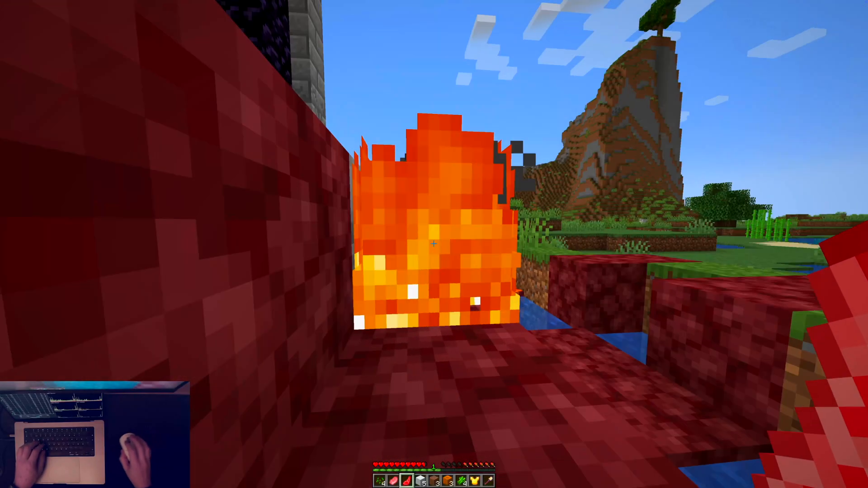